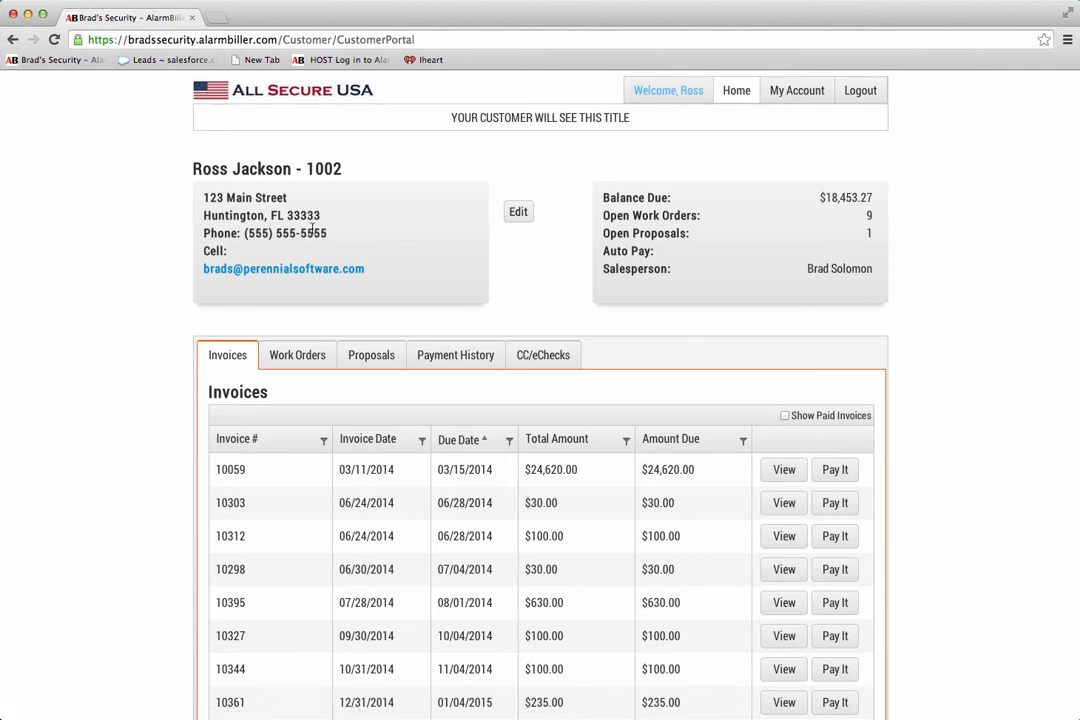
mouse_move(558, 200)
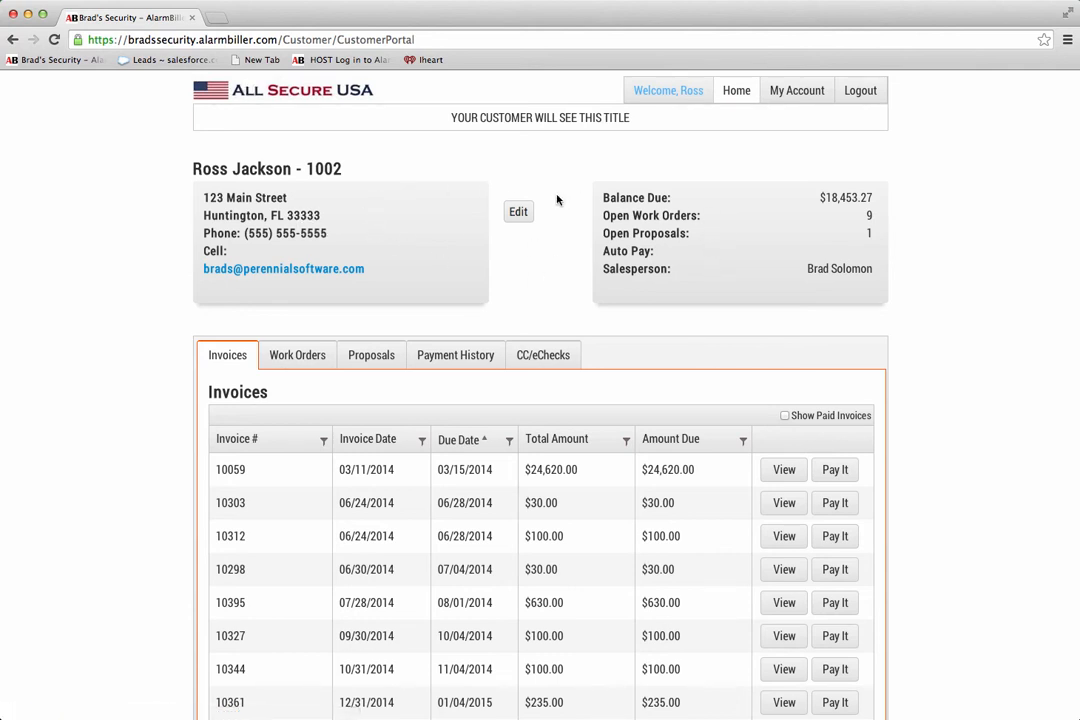
mouse_move(260, 188)
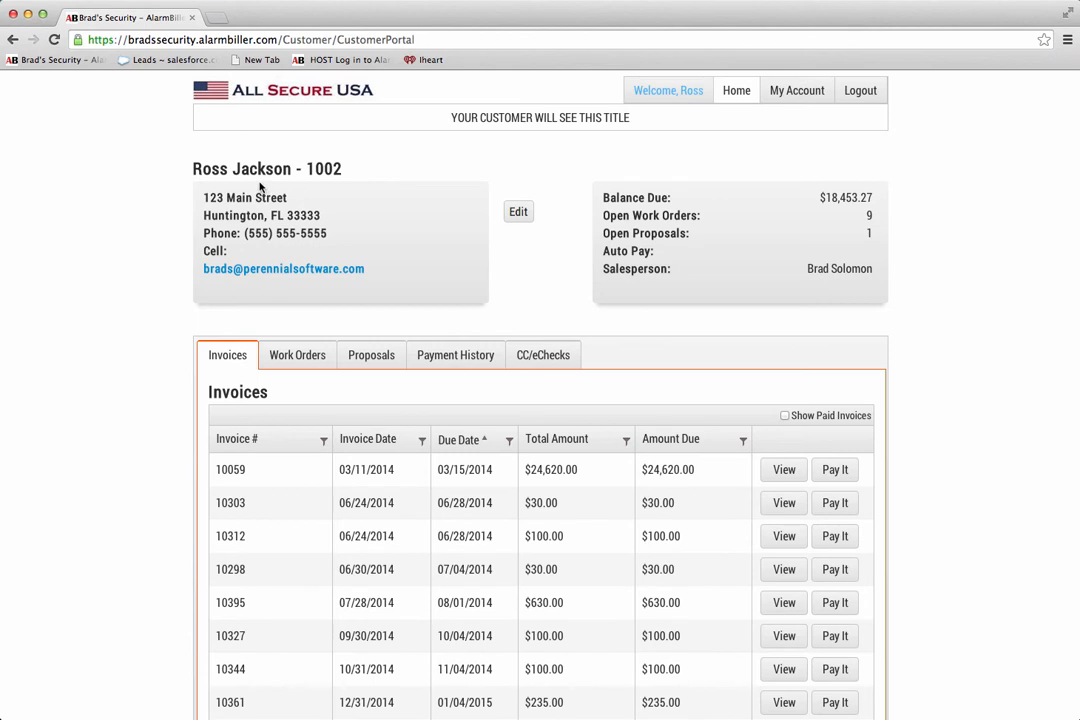
mouse_move(258, 462)
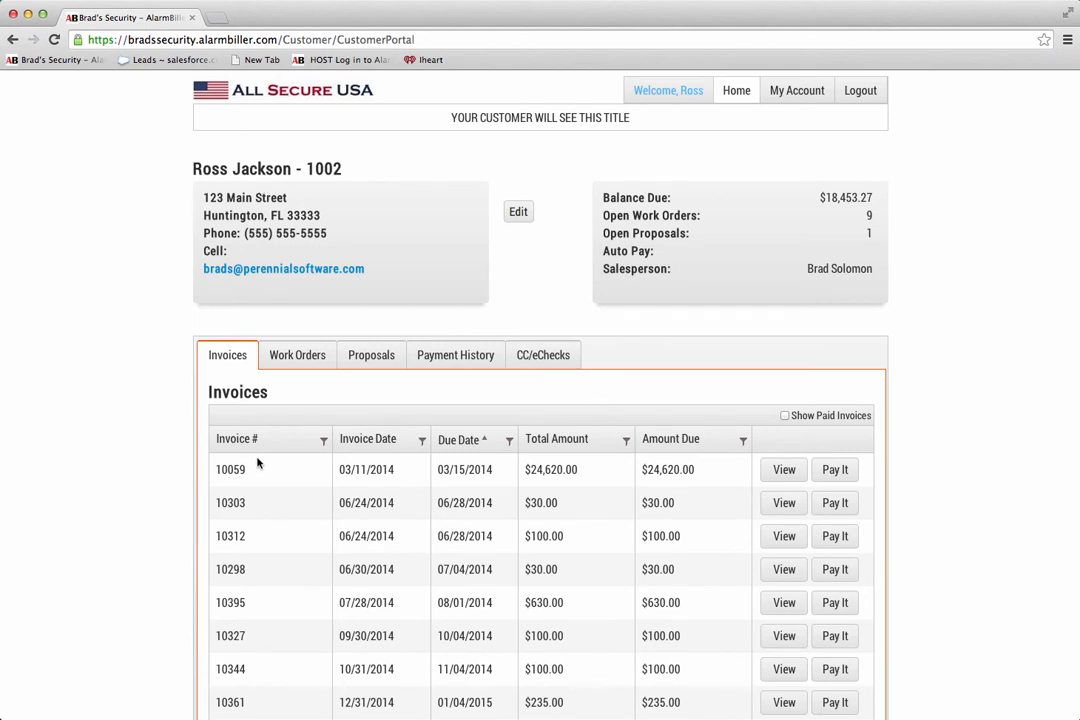
mouse_move(778, 442)
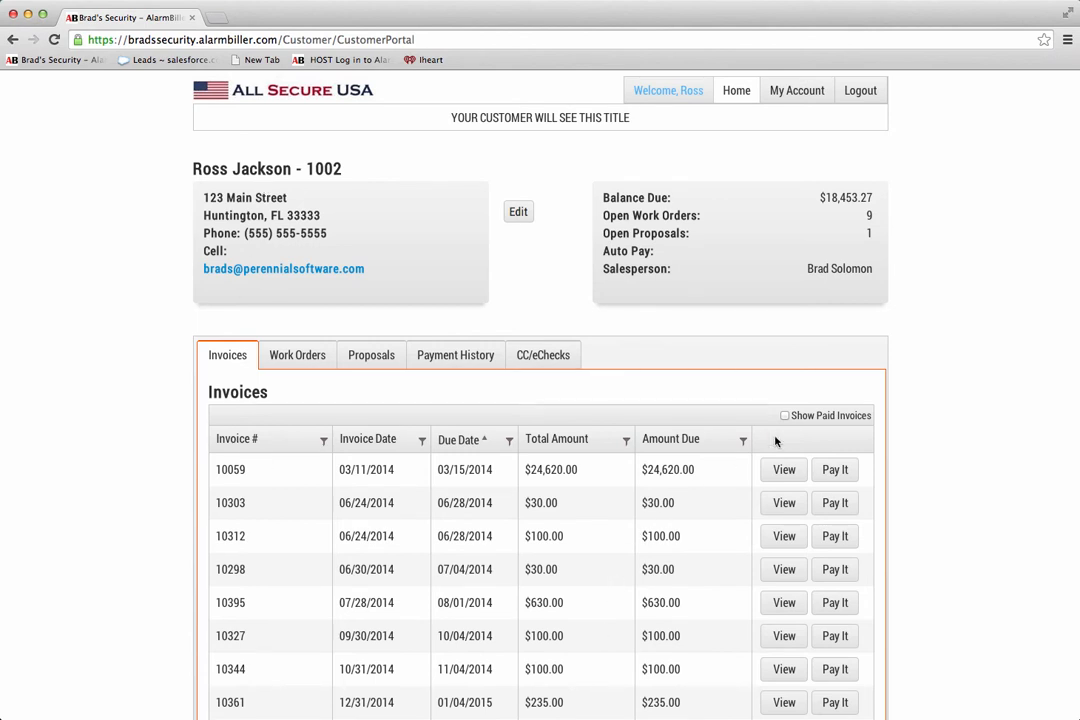
mouse_move(818, 420)
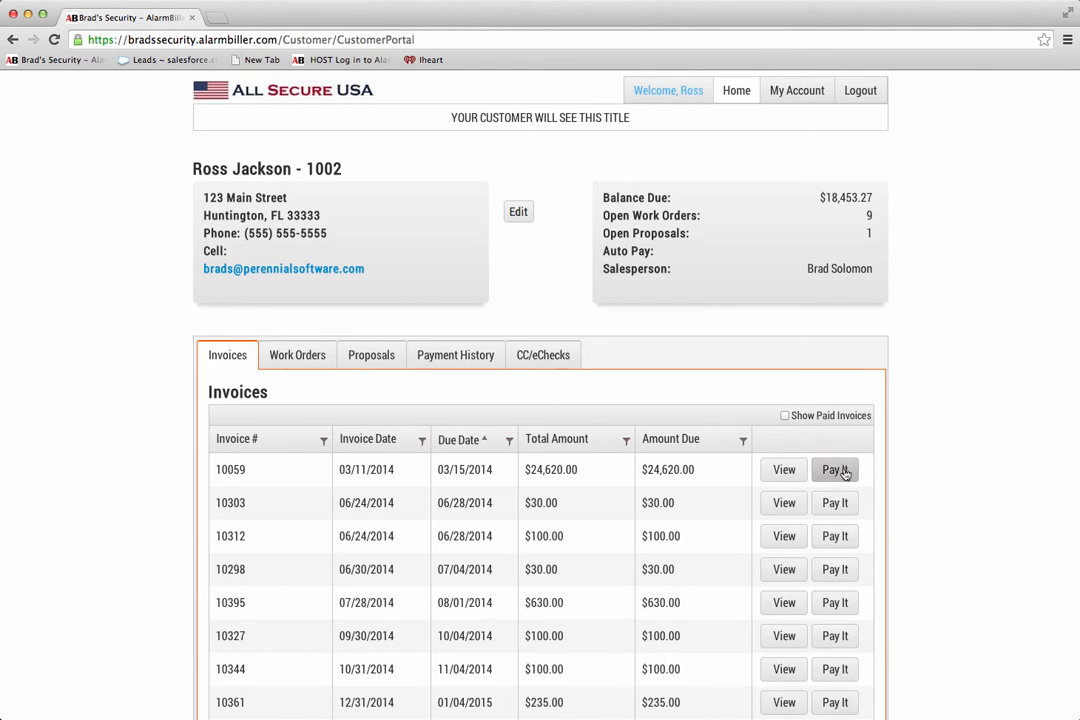
mouse_move(846, 486)
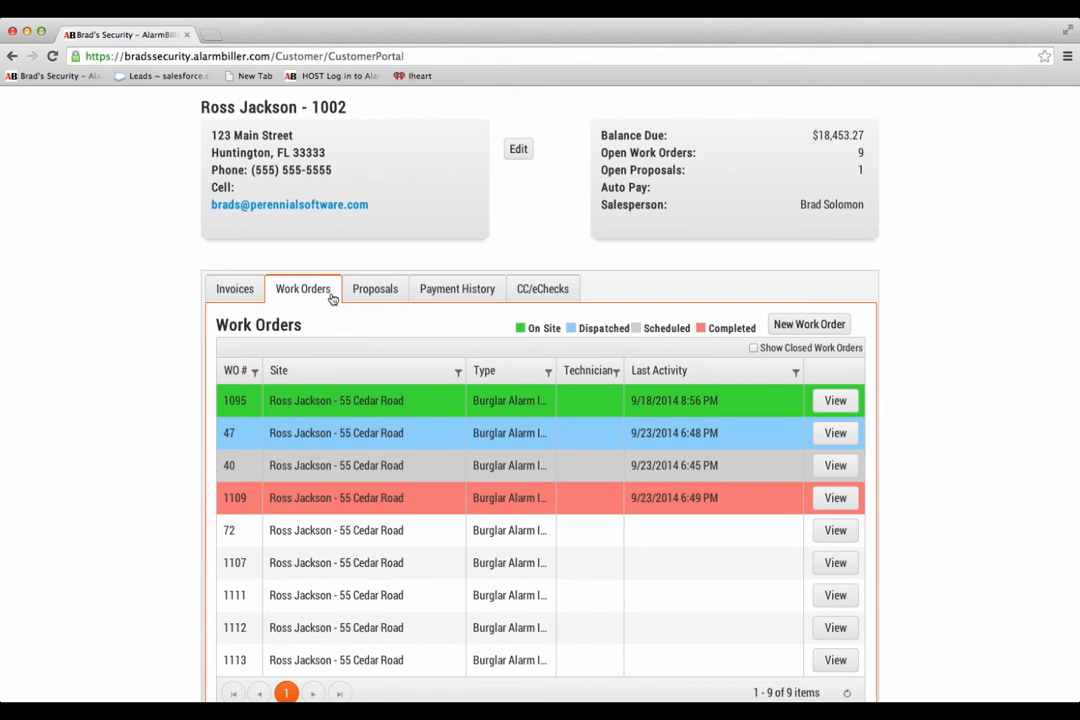
mouse_move(508, 422)
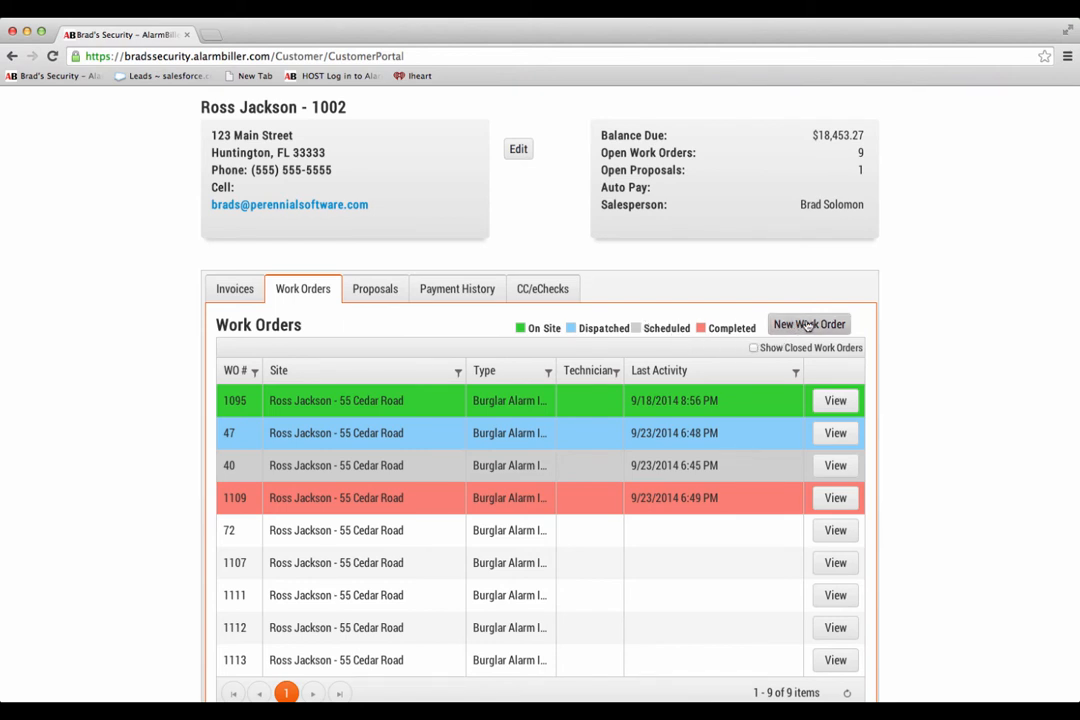
mouse_move(564, 318)
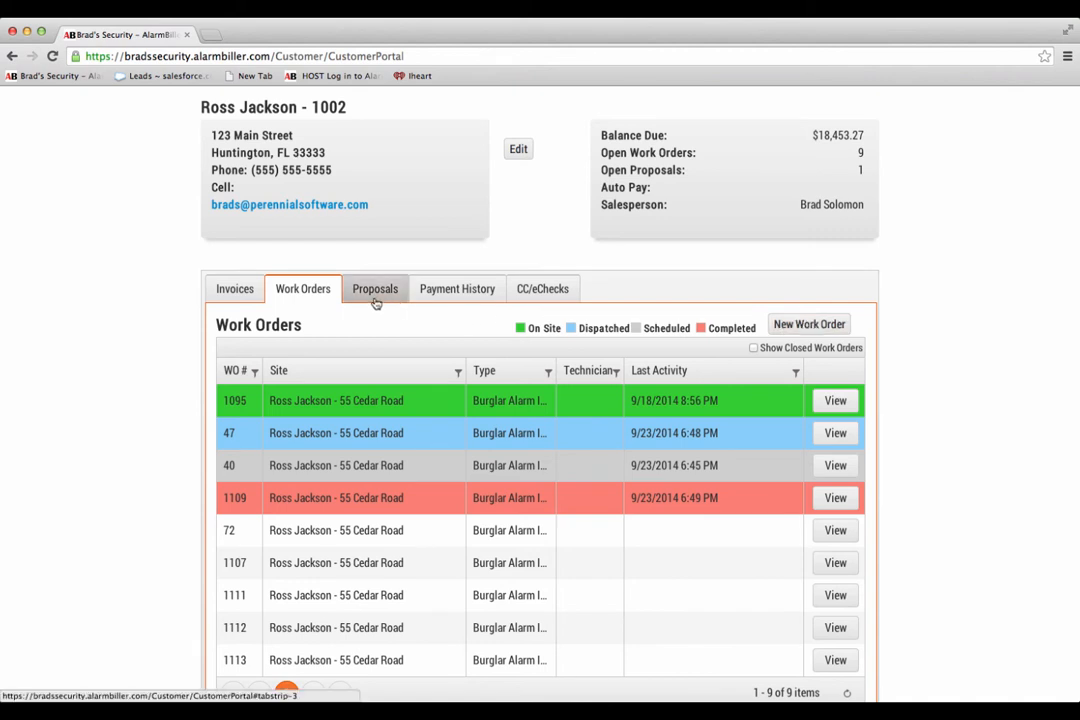
click(376, 288)
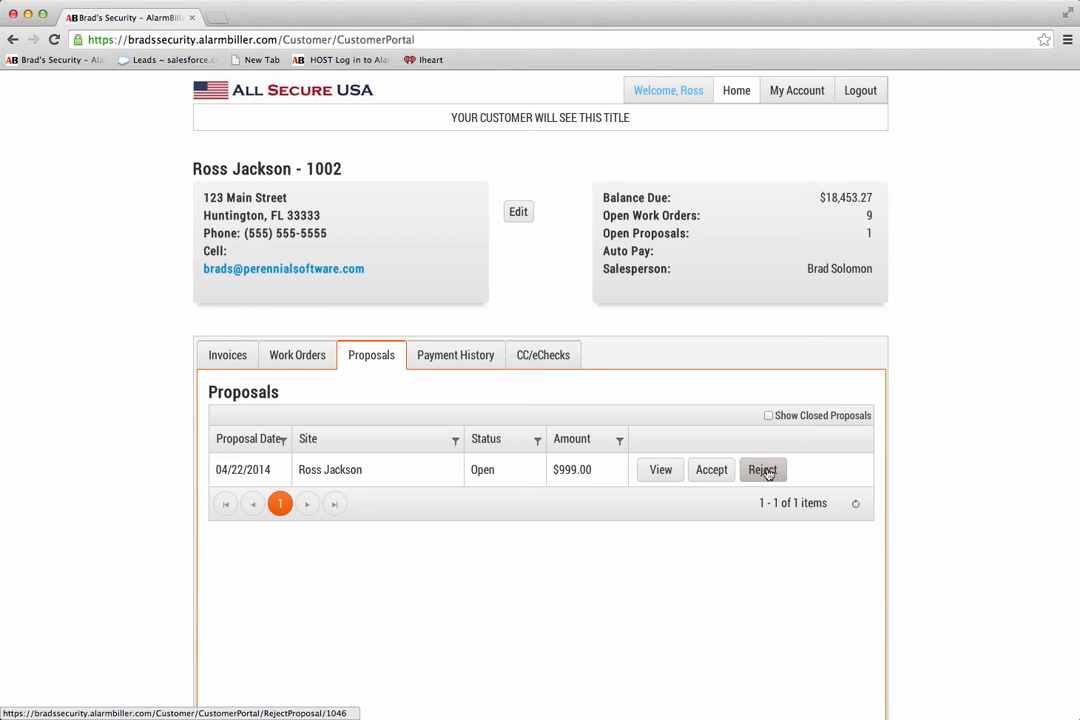
Step: Show the customer's payment history with its eight past payments
click(456, 356)
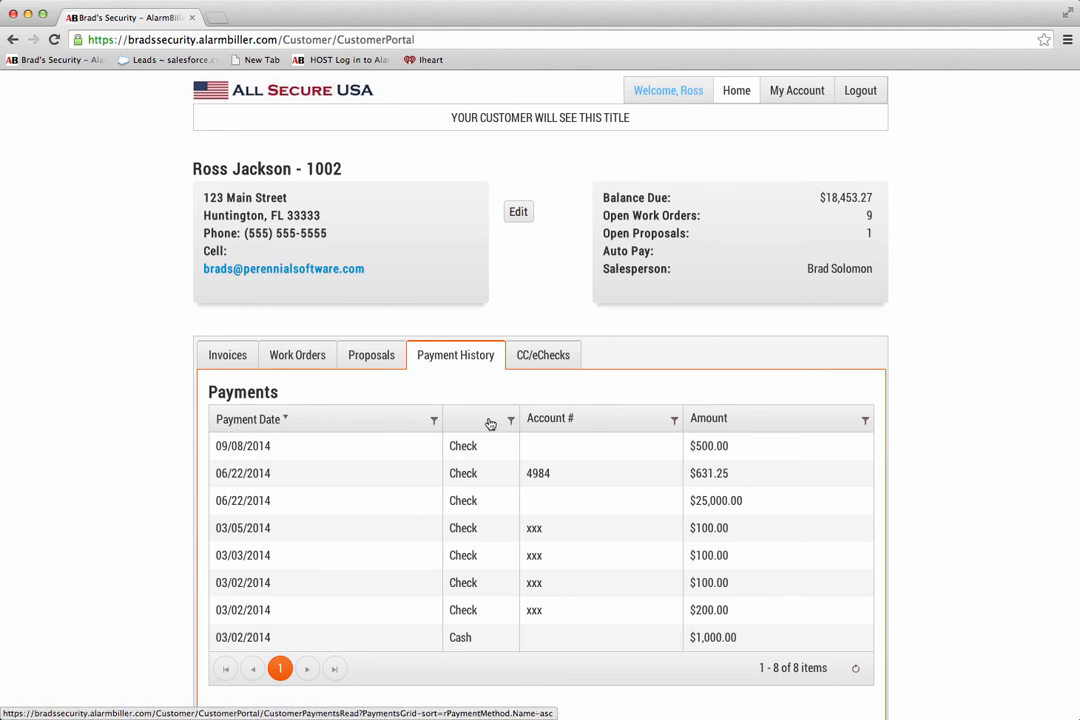
Step: Sort the payments by amount, then show the saved credit cards and eChecks (none listed)
click(710, 418)
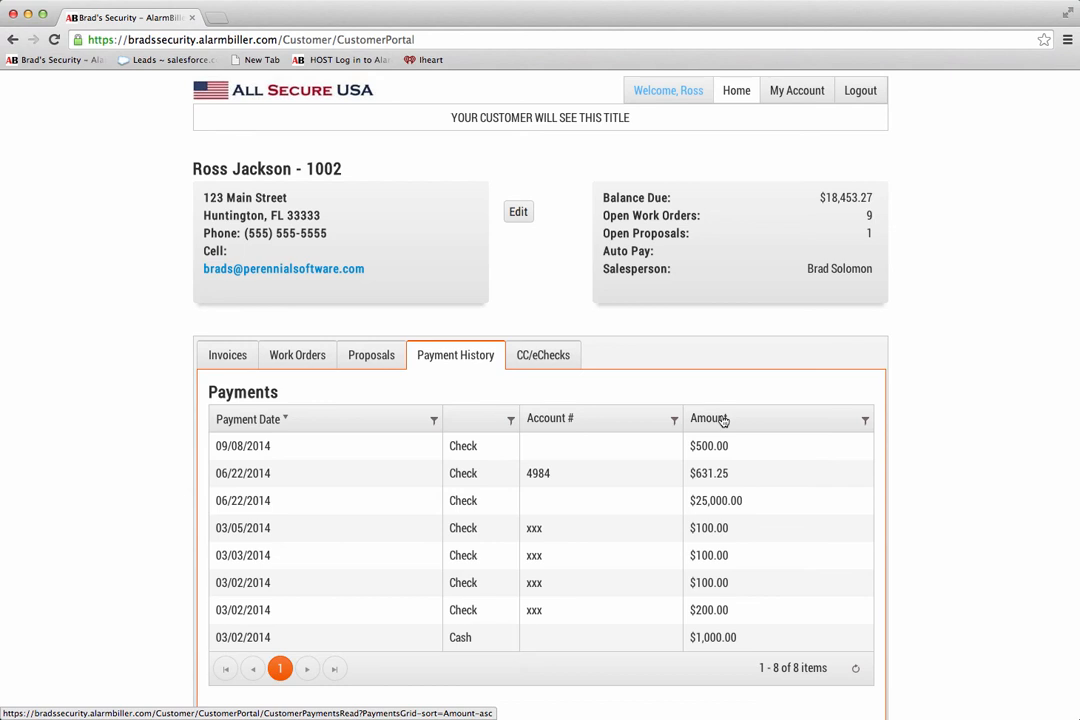
mouse_move(644, 368)
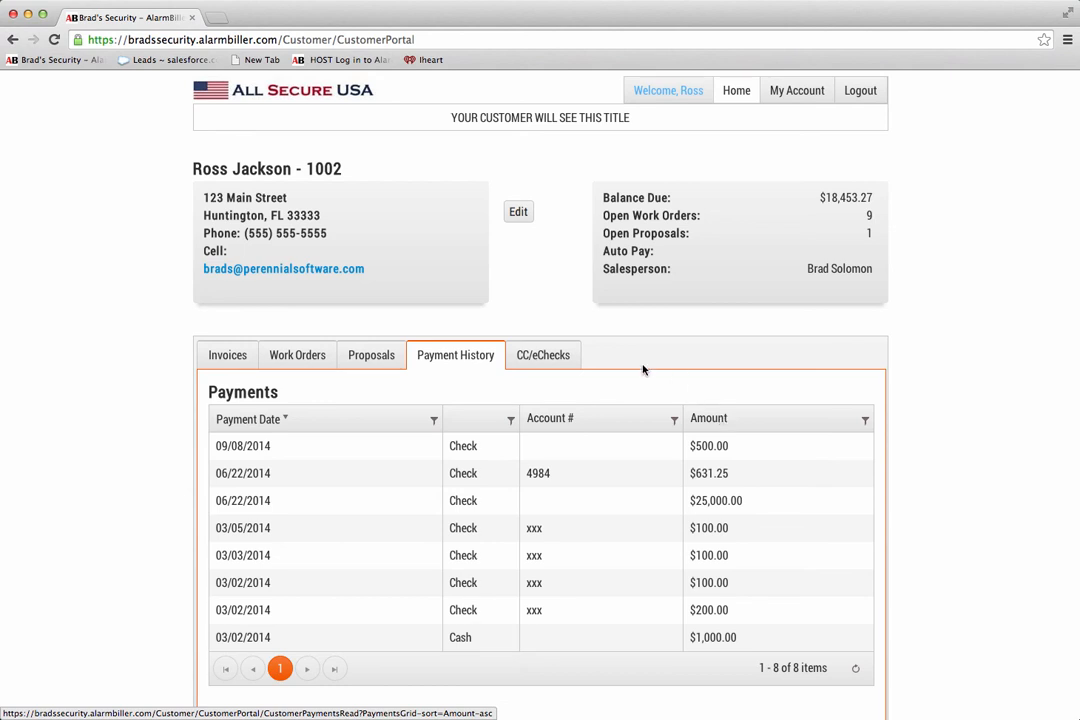
click(544, 356)
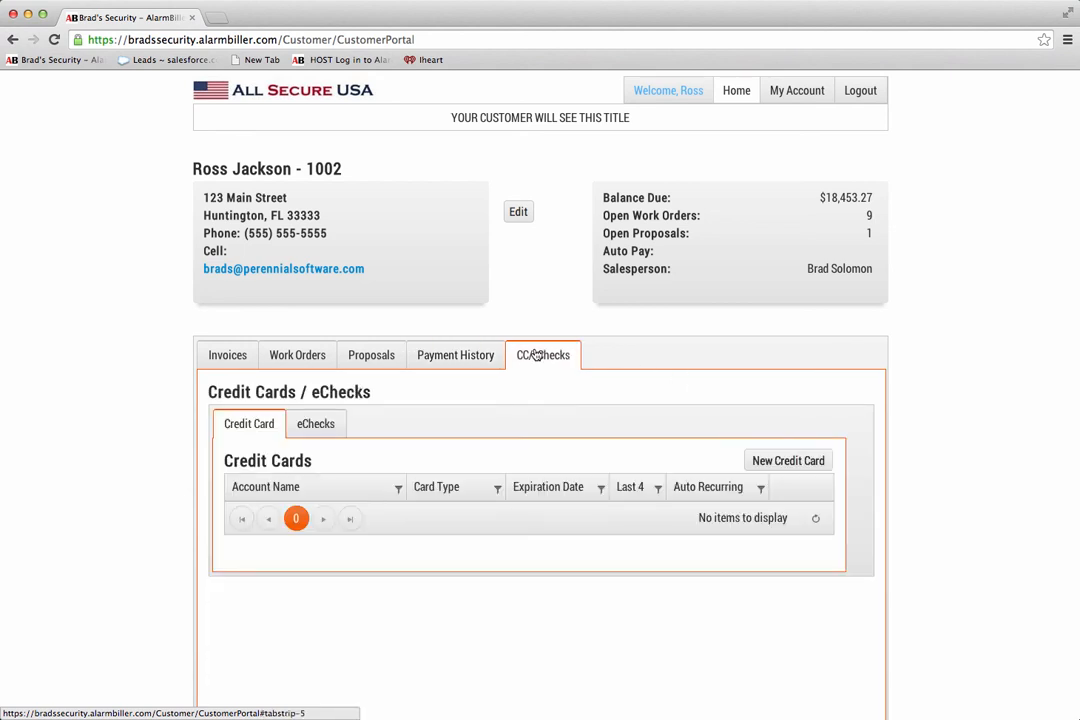